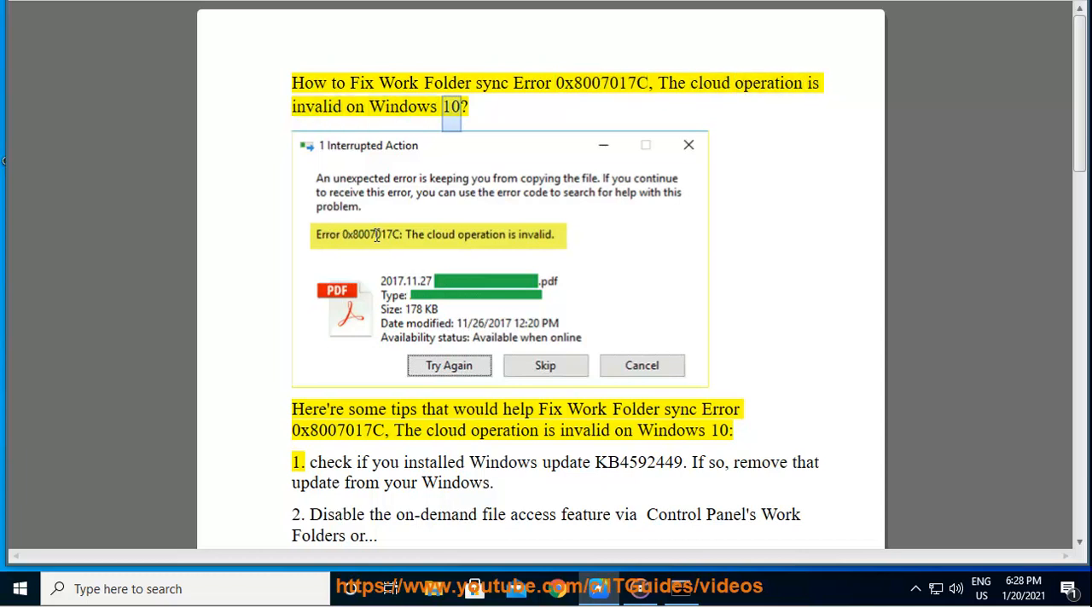
Highlight tip 1's advice to remove update KB4592449 in the guide
{"action": "double_click", "coordinate": [586, 410]}
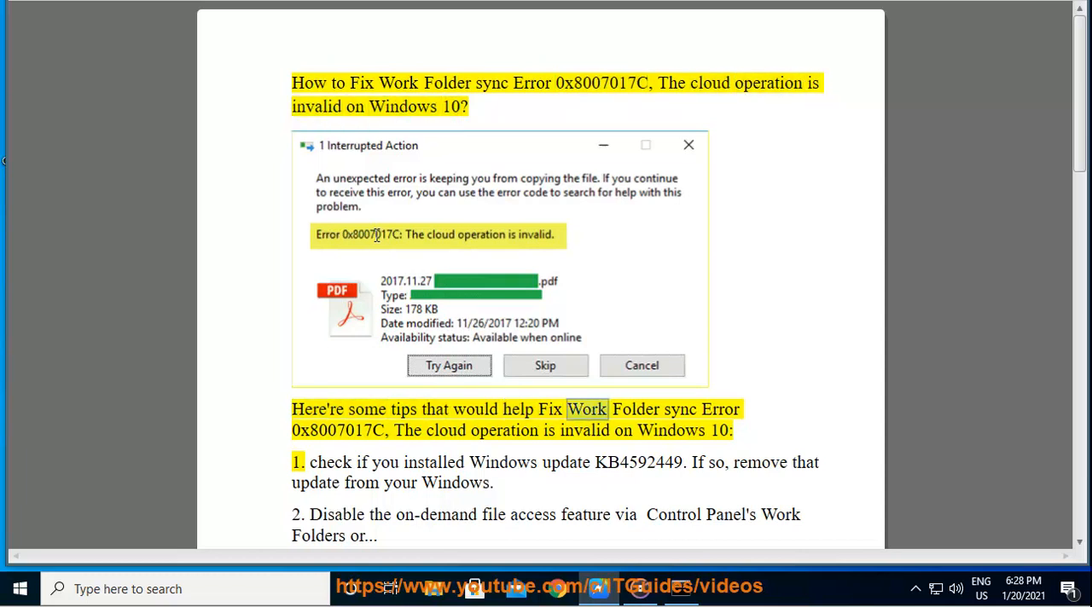
{"action": "double_click", "coordinate": [336, 430]}
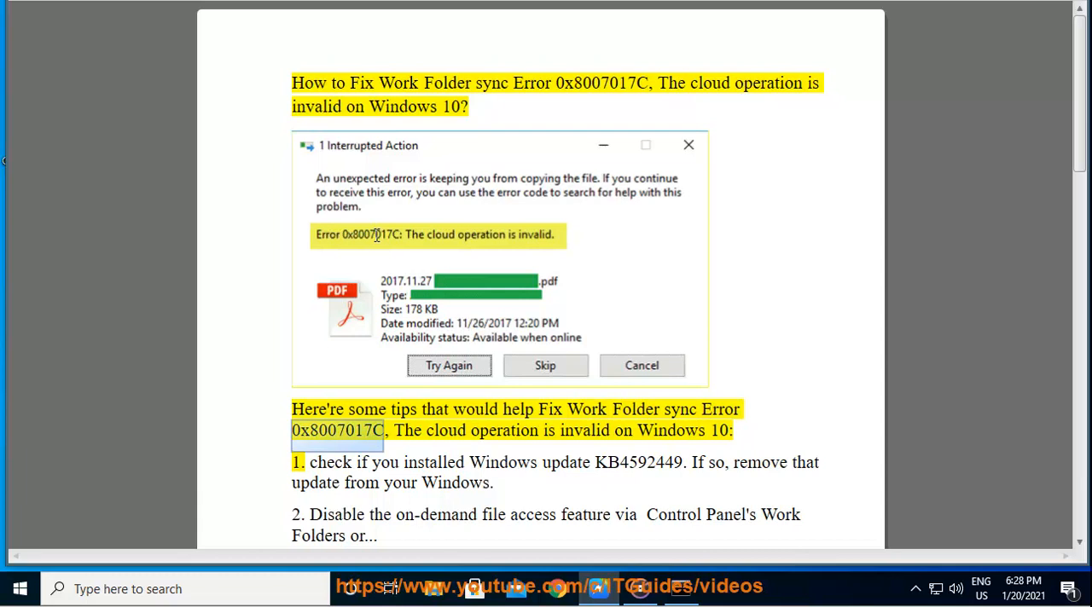
{"action": "double_click", "coordinate": [445, 429]}
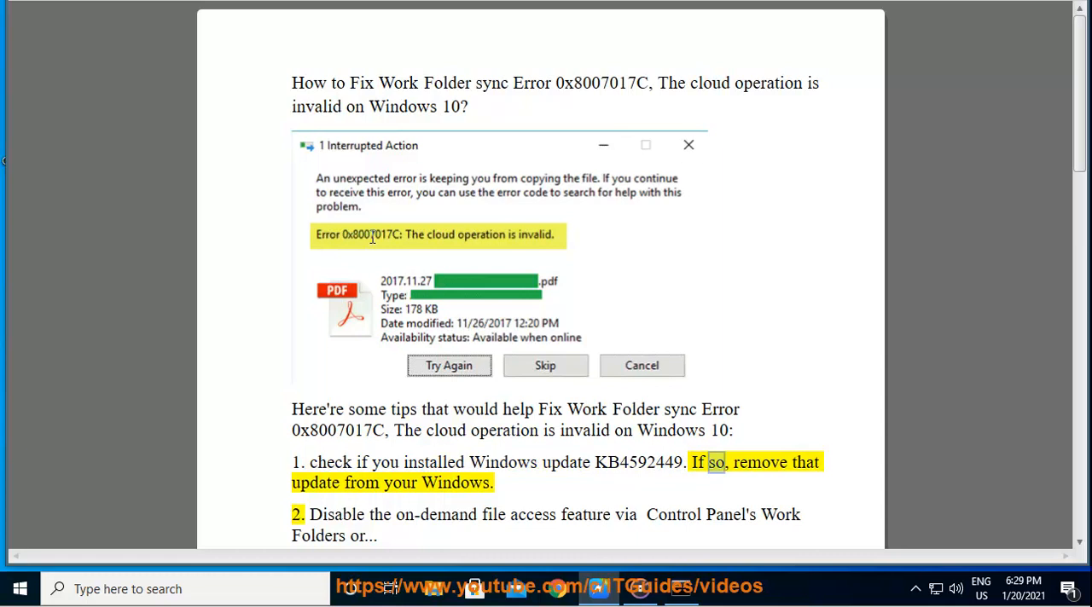
{"action": "double_click", "coordinate": [456, 483]}
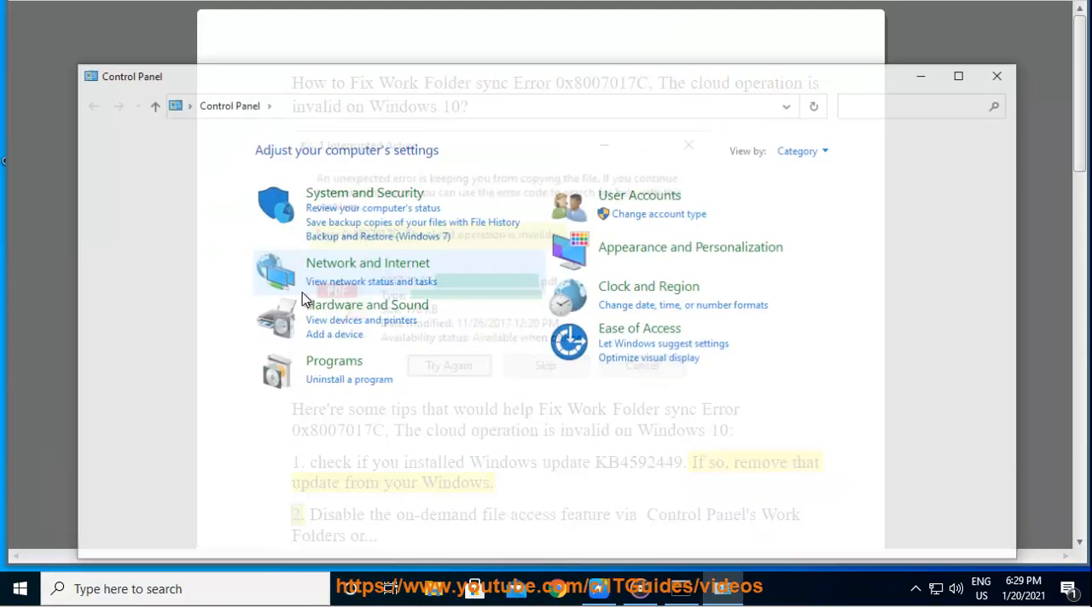
Open Programs in Control Panel and view the installed updates list
{"action": "left_click", "coordinate": [334, 360]}
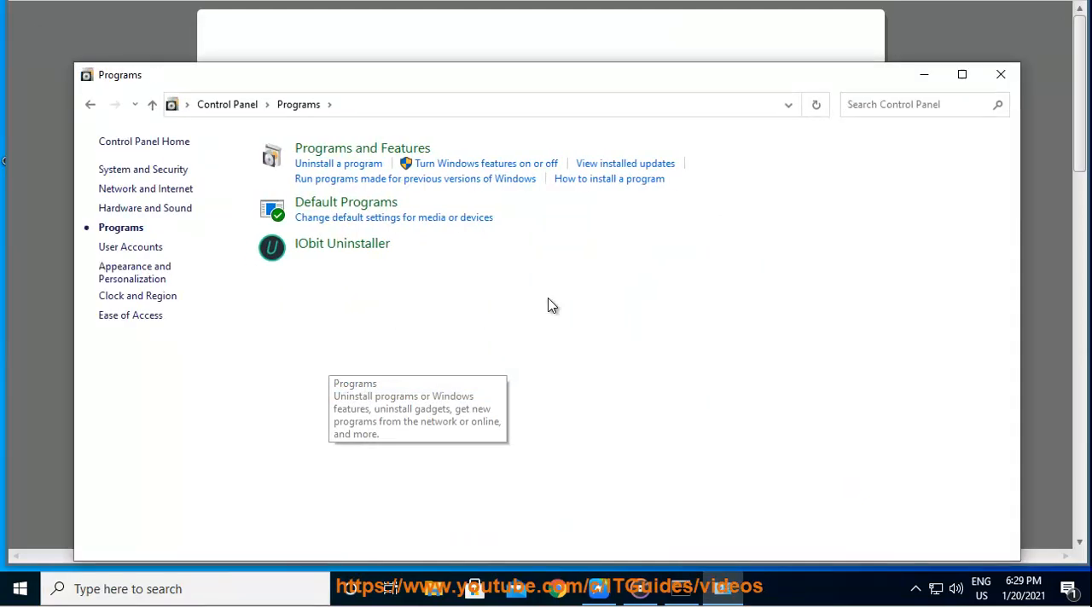
{"action": "left_click", "coordinate": [624, 163]}
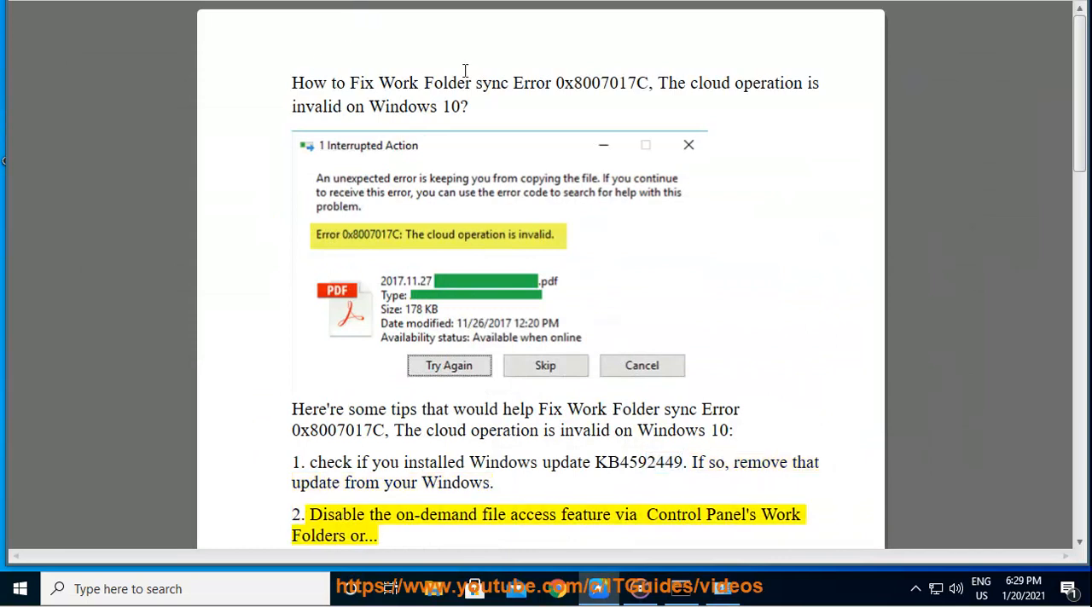
Highlight the path User Configuration > Administrative Templates > Windows Components > Work Folders
{"action": "double_click", "coordinate": [625, 515]}
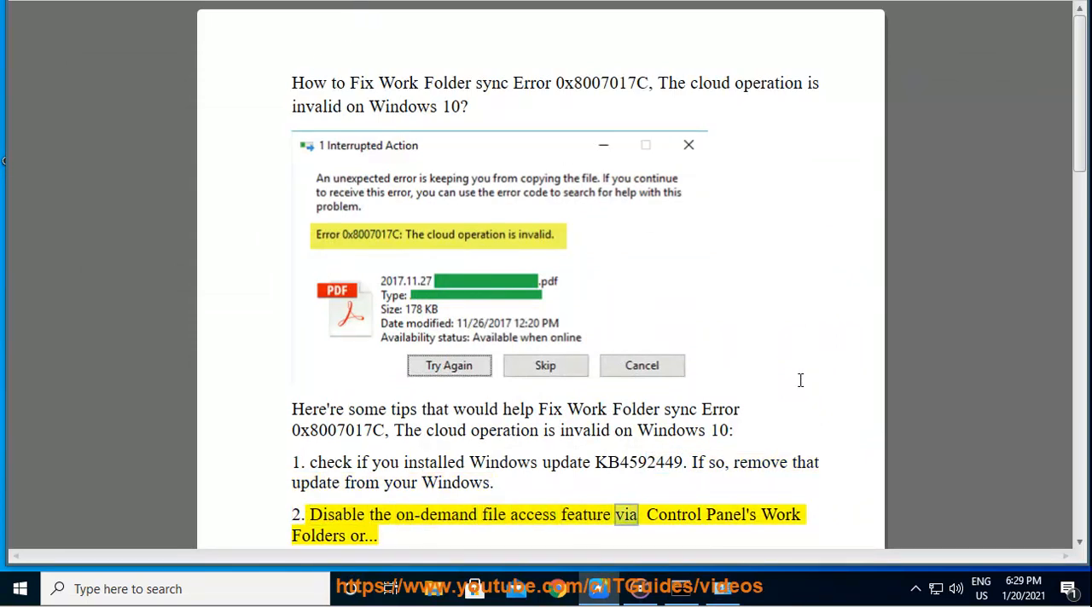
{"action": "scroll", "scroll_direction": "down", "scroll_amount": 3}
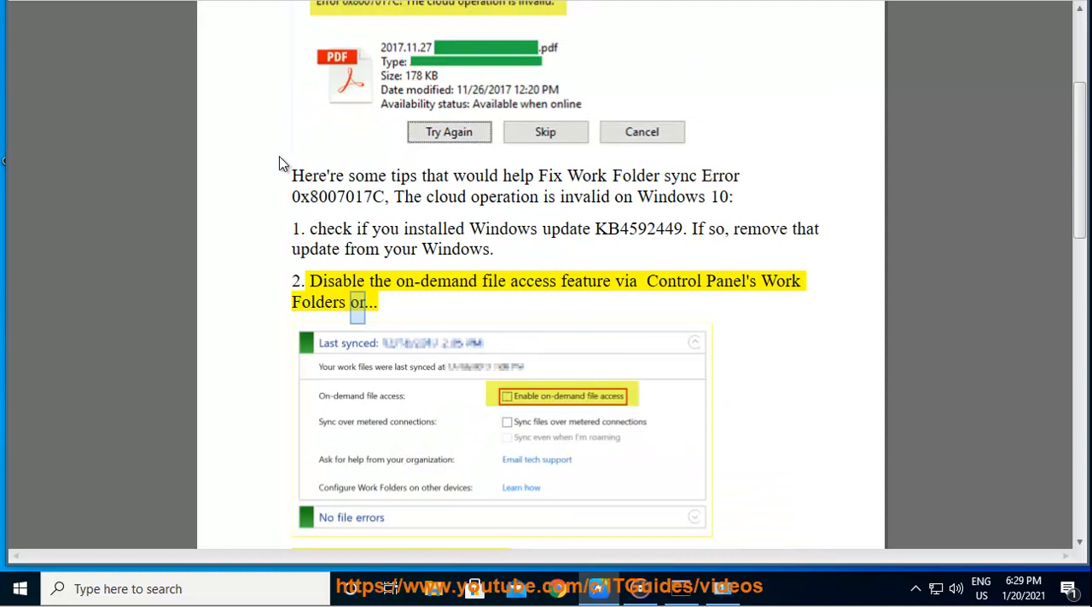
{"action": "scroll", "scroll_direction": "down", "scroll_amount": 3}
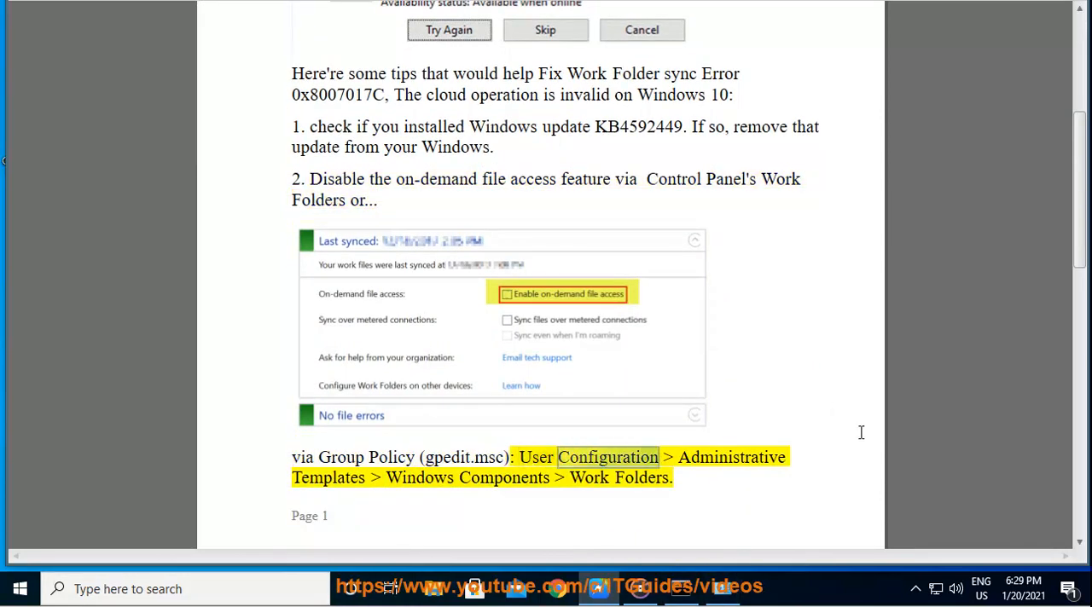
{"action": "scroll", "scroll_direction": "down", "scroll_amount": 3}
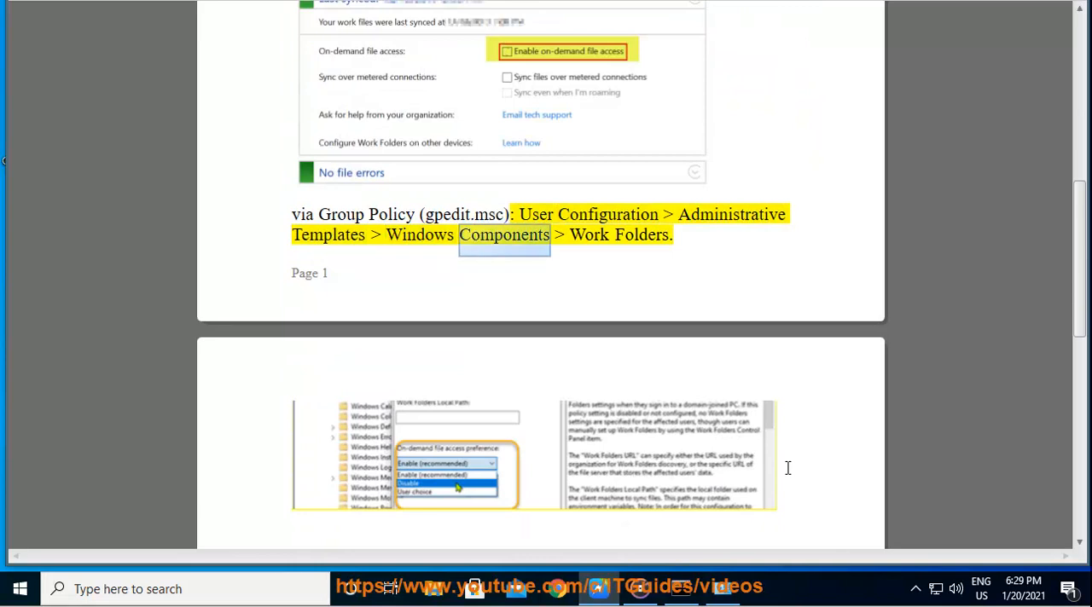
{"action": "scroll", "scroll_direction": "up", "scroll_amount": 3}
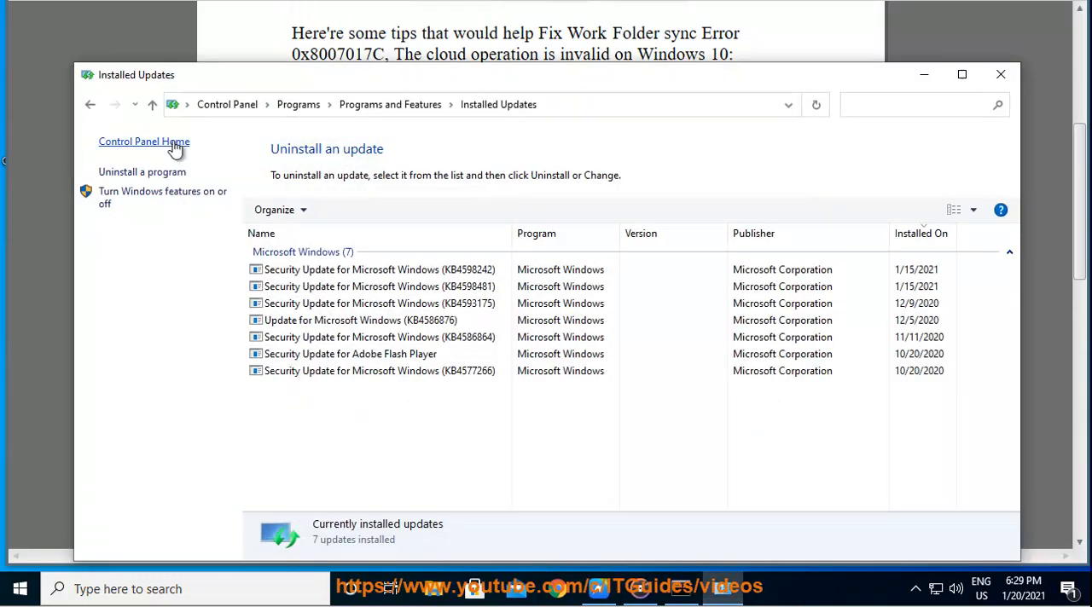
Search Control Panel for 'WORK' and open Manage Work Folders
{"action": "left_click", "coordinate": [144, 142]}
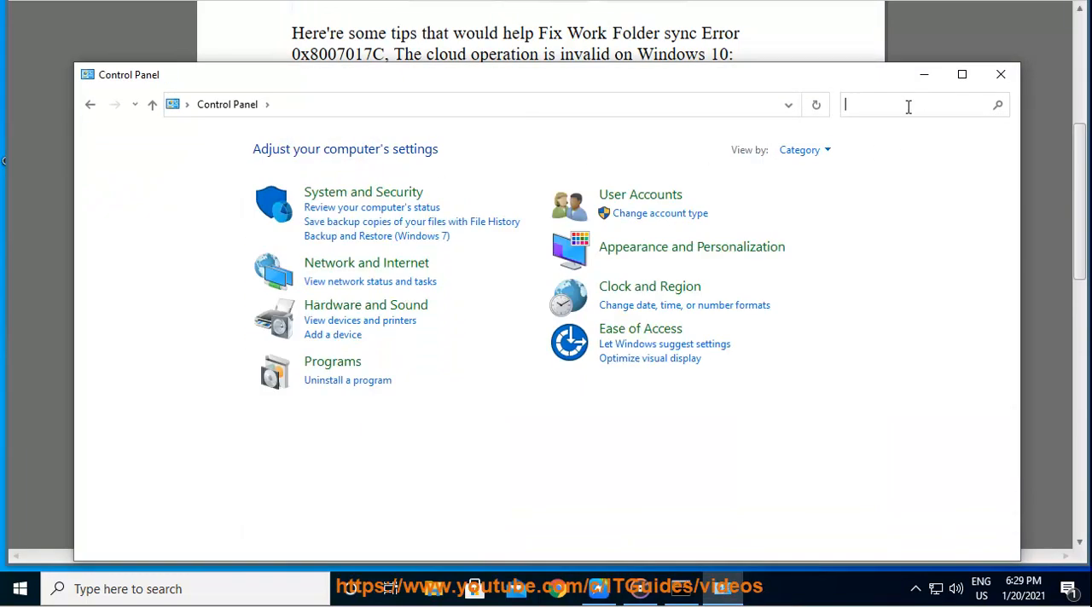
{"action": "type", "text": "WORK"}
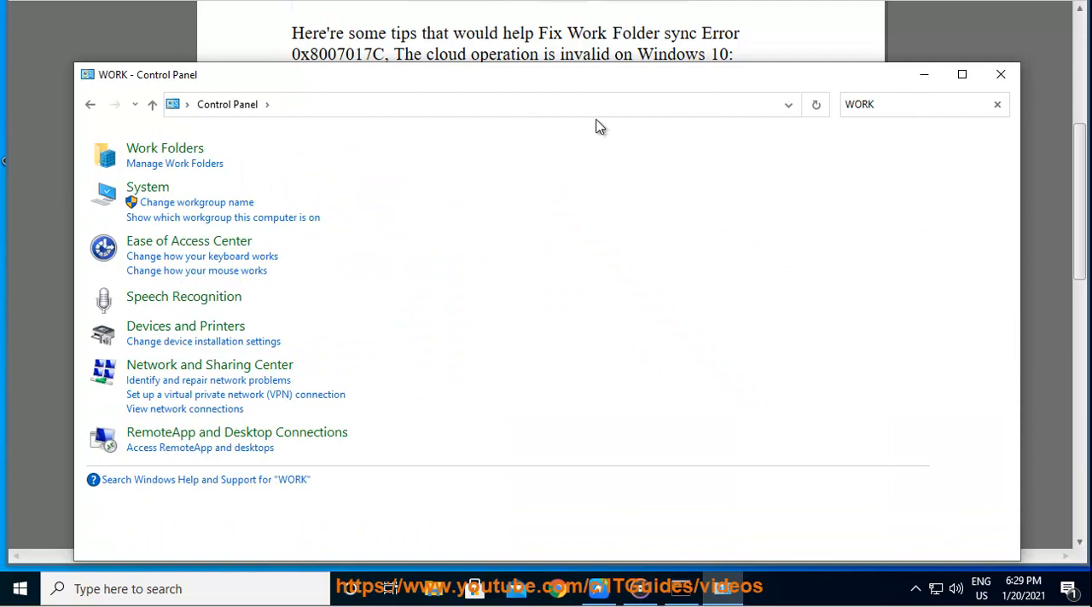
{"action": "mouse_move", "coordinate": [195, 170]}
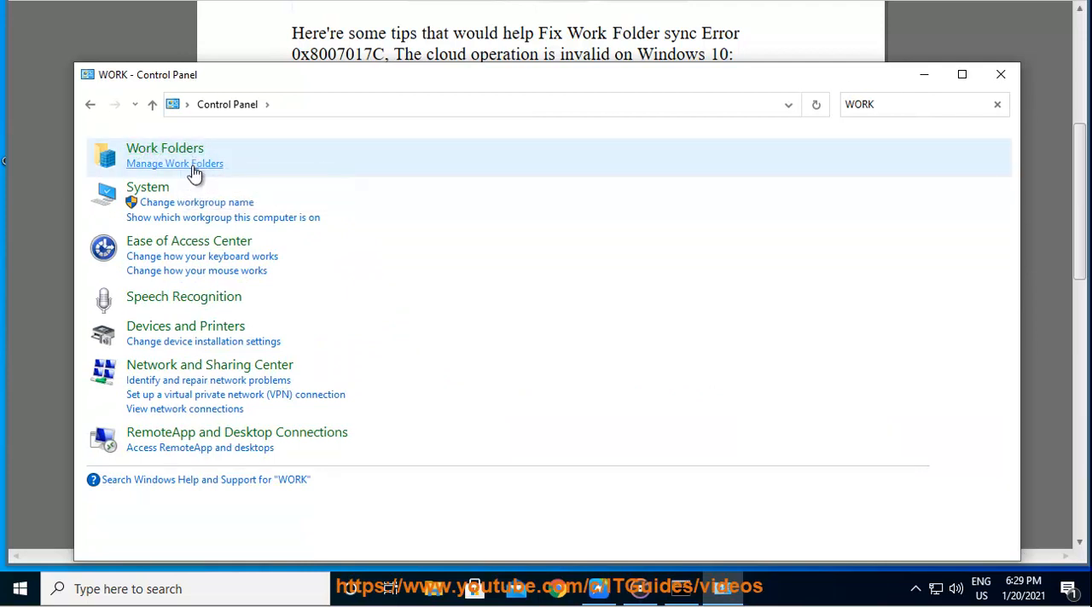
{"action": "left_click", "coordinate": [174, 163]}
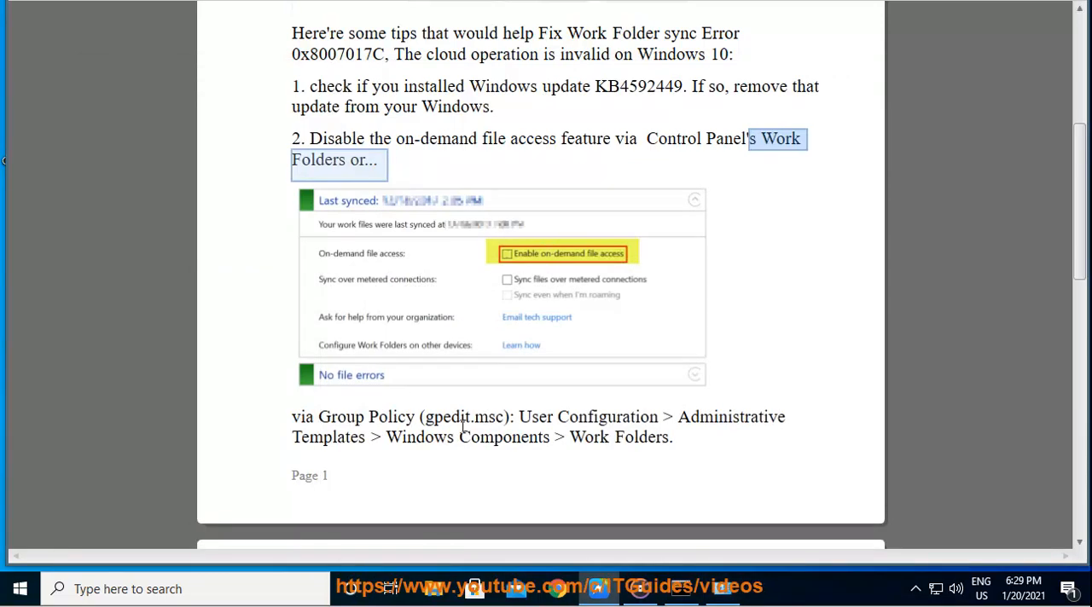
Select gpedit.msc in the article and run it to launch the editor
{"action": "double_click", "coordinate": [464, 417]}
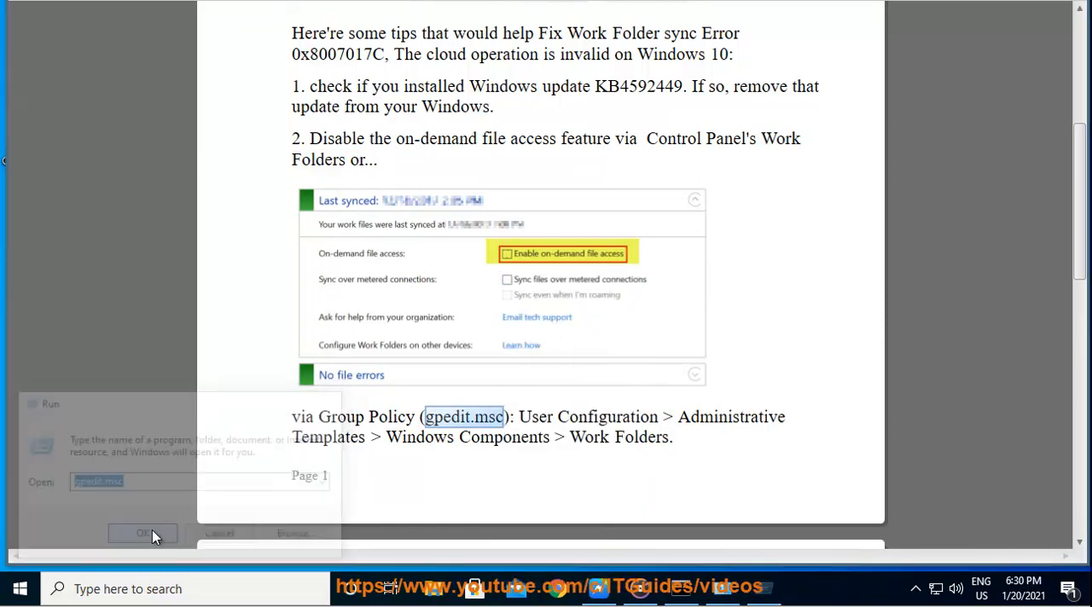
{"action": "left_click", "coordinate": [141, 533]}
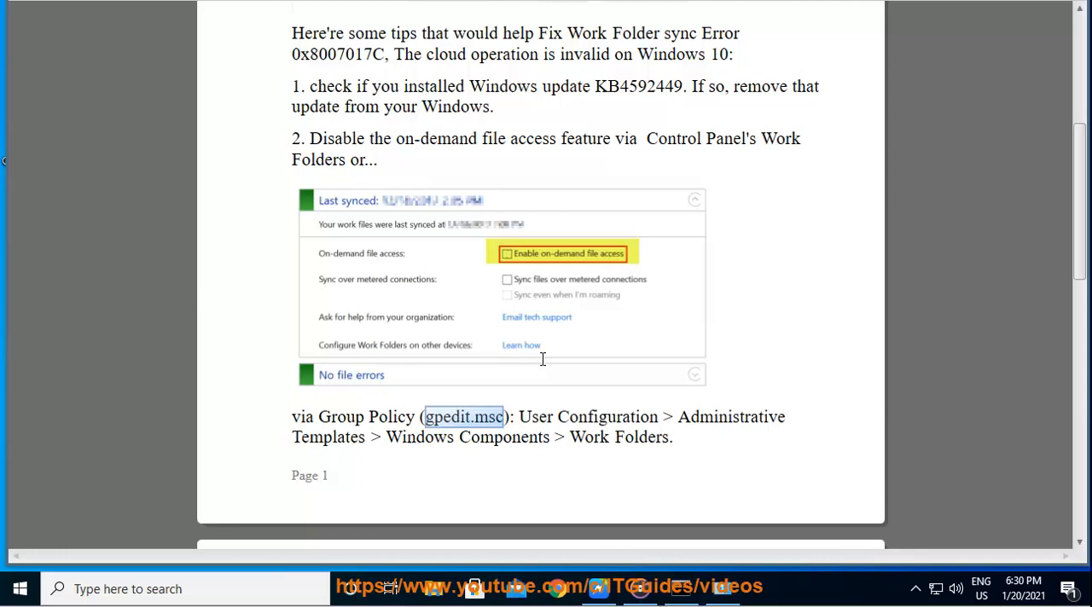
{"action": "mouse_move", "coordinate": [541, 359]}
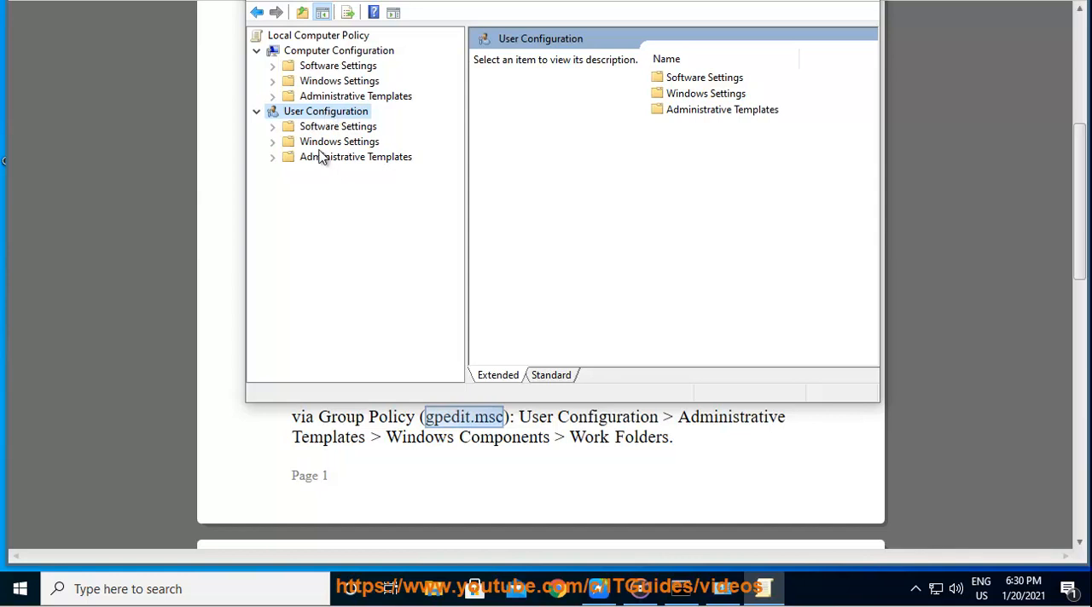
Navigate to User Configuration > Administrative Templates > Windows Components > Work Folders
{"action": "left_click", "coordinate": [355, 156]}
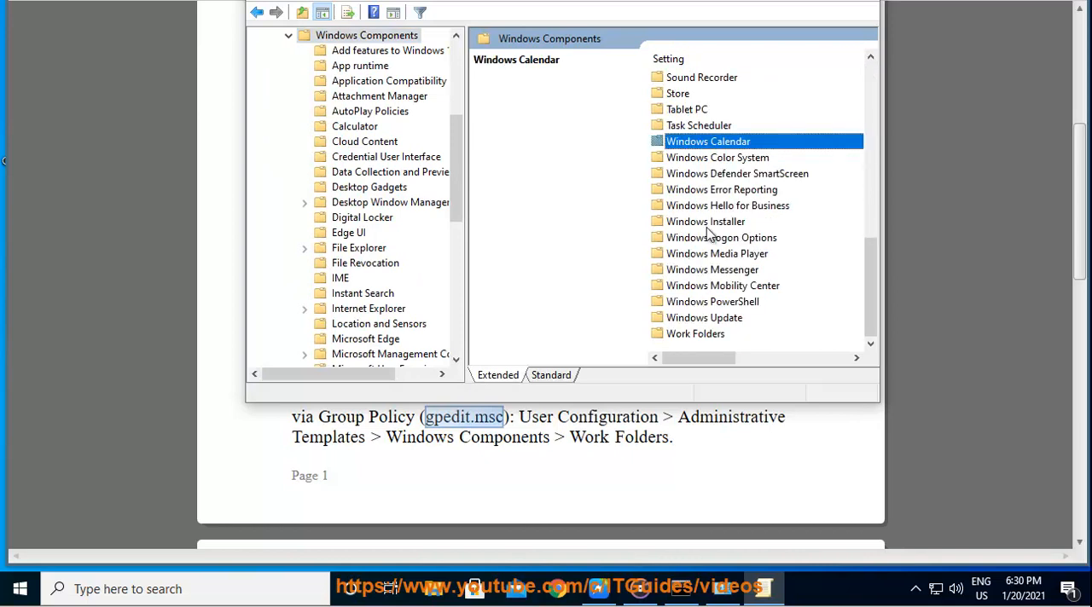
{"action": "left_click", "coordinate": [695, 333]}
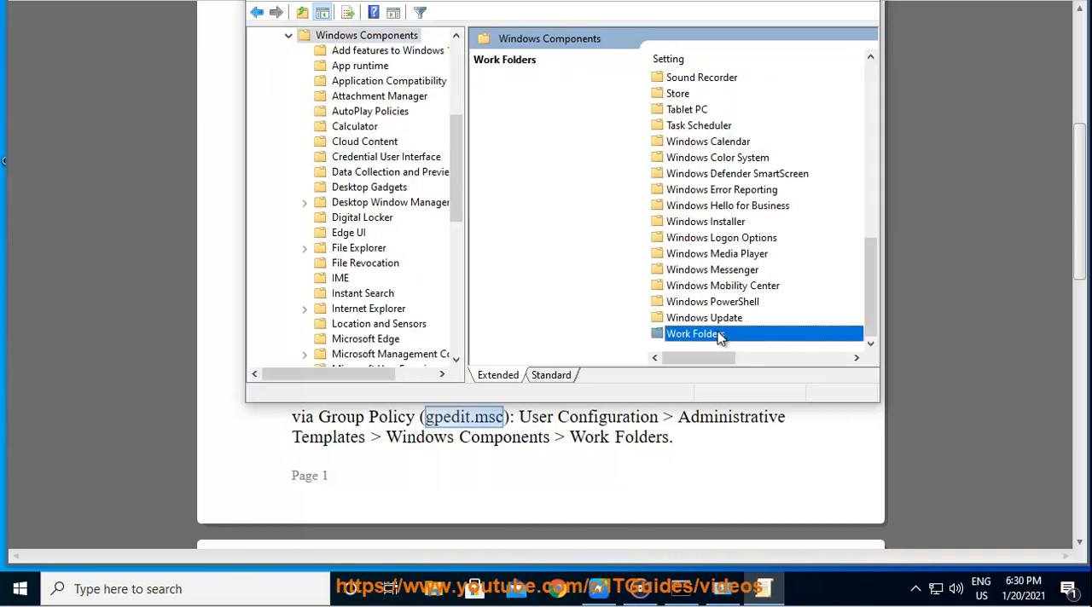
{"action": "double_click", "coordinate": [695, 333]}
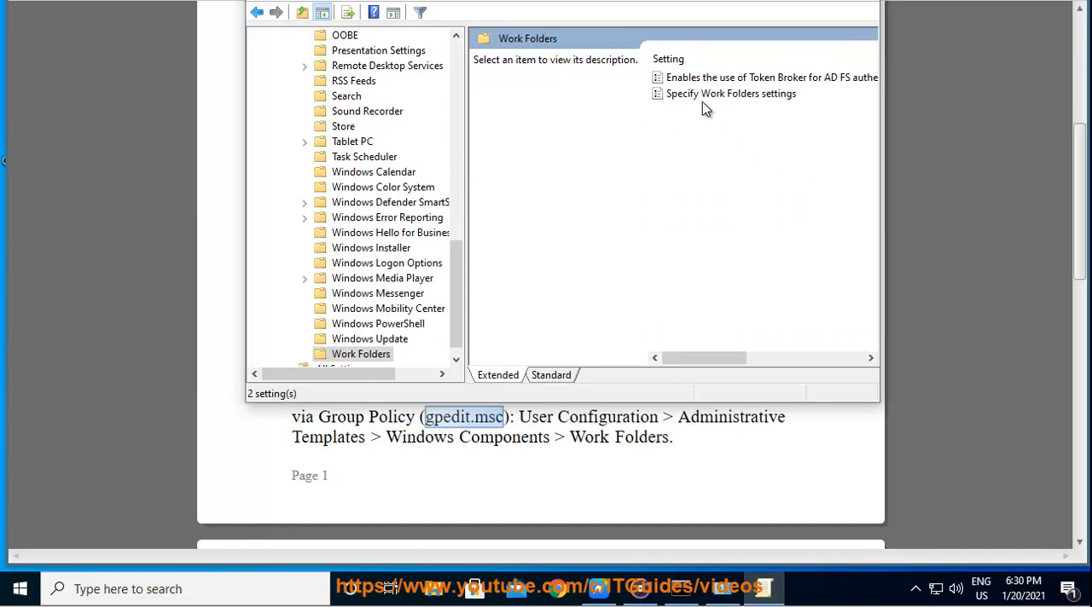
Open the Specify Work Folders settings policy for editing
{"action": "left_click", "coordinate": [731, 94]}
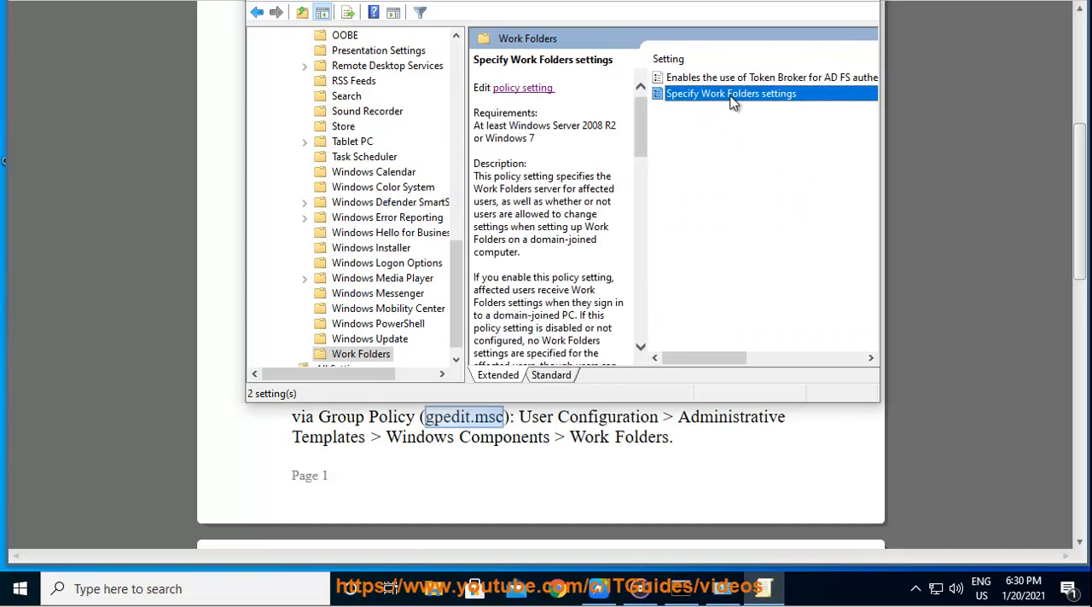
{"action": "left_click", "coordinate": [772, 77]}
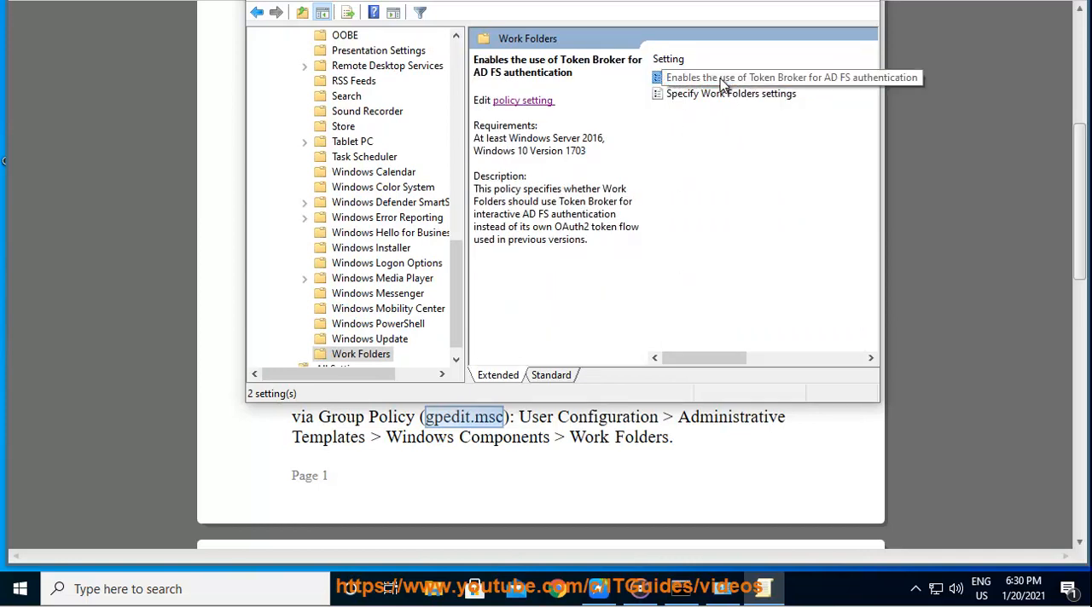
{"action": "double_click", "coordinate": [783, 77]}
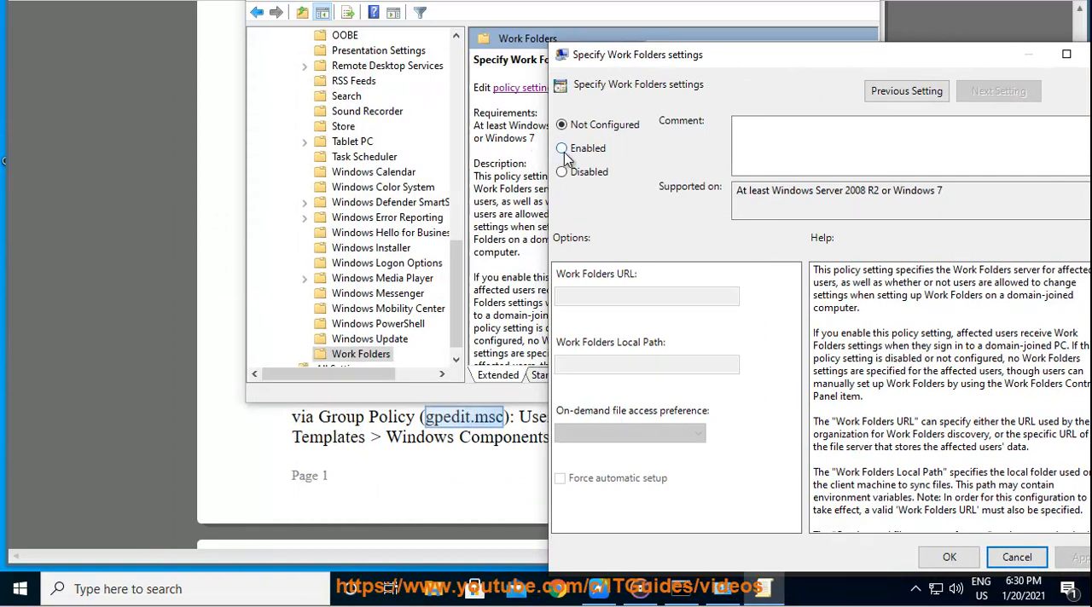
Set Specify Work Folders settings to Enabled with on-demand file access Disable
{"action": "left_click", "coordinate": [561, 172]}
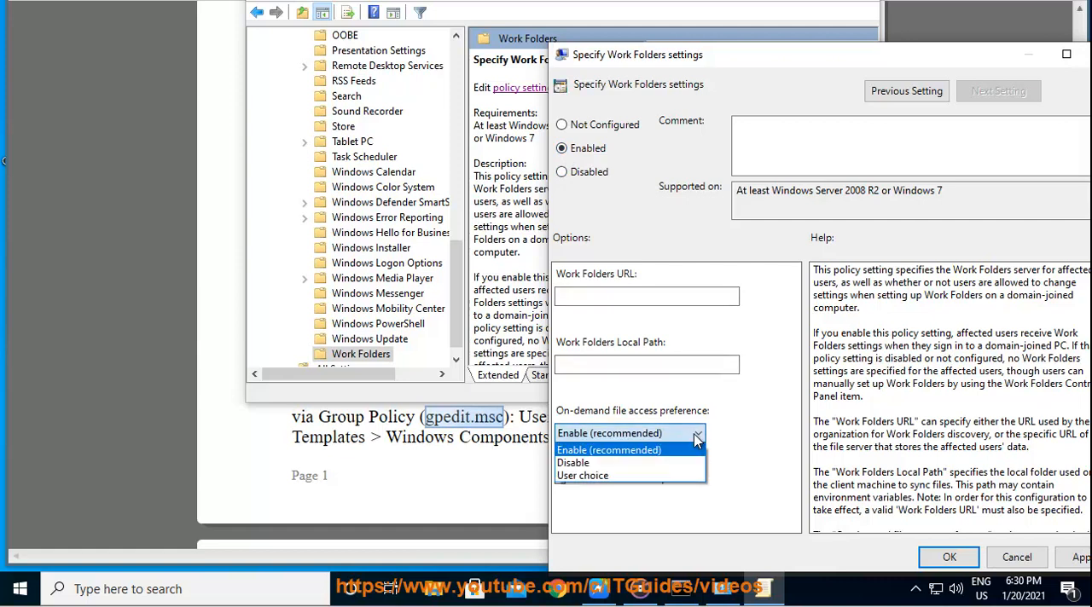
{"action": "left_click", "coordinate": [574, 462]}
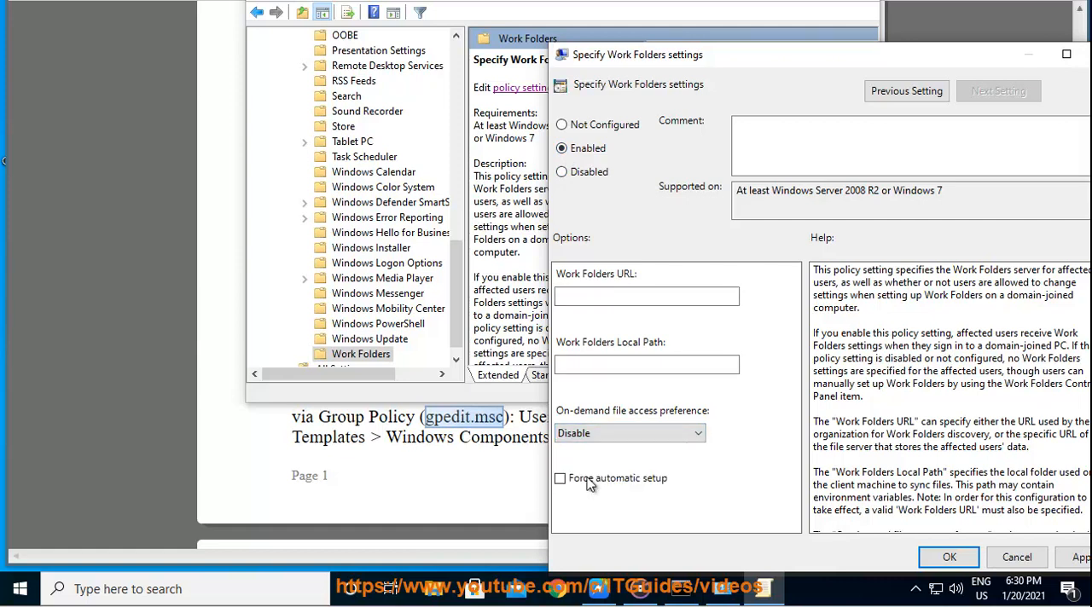